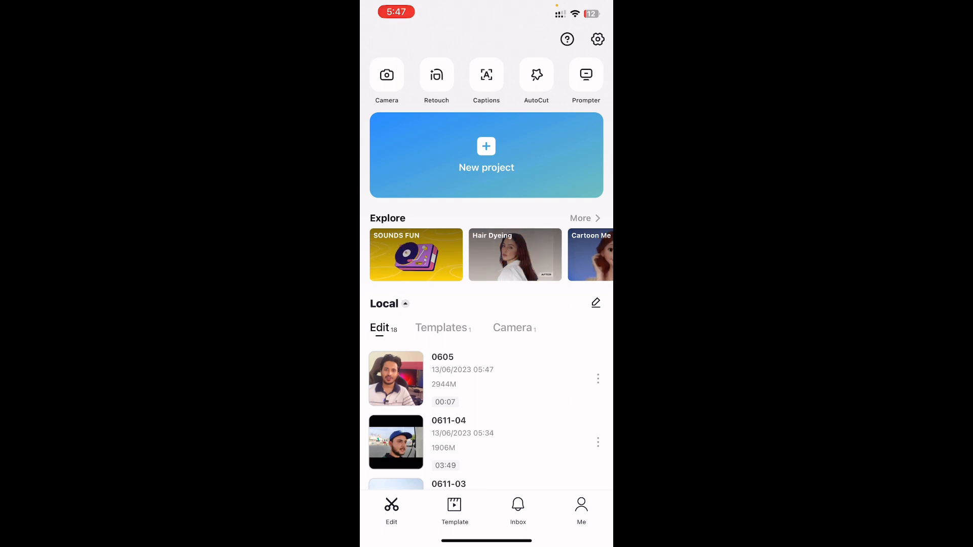
Step: Open the 0605 project in the editor from the Local > Edit list
{"action": "left_click", "coordinate": [395, 378]}
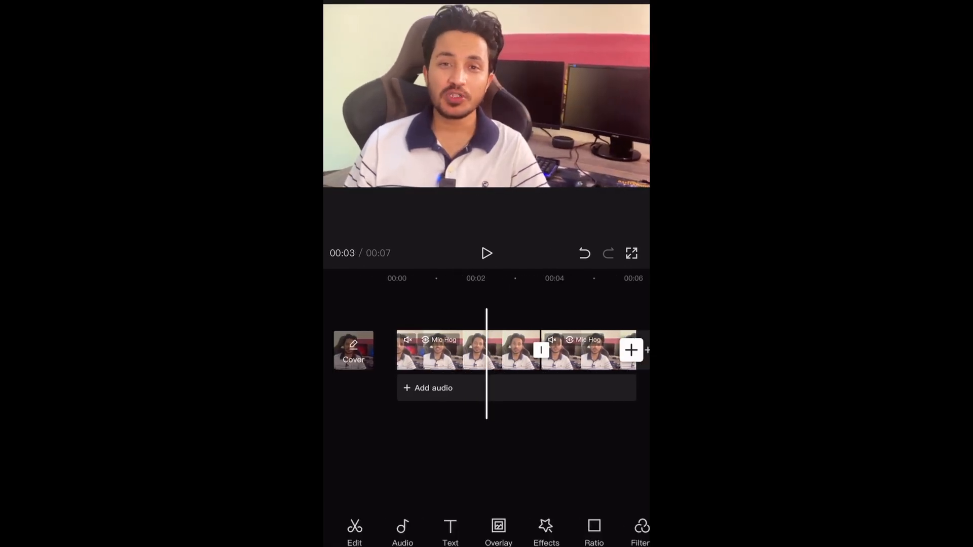
{"action": "left_click", "coordinate": [486, 253]}
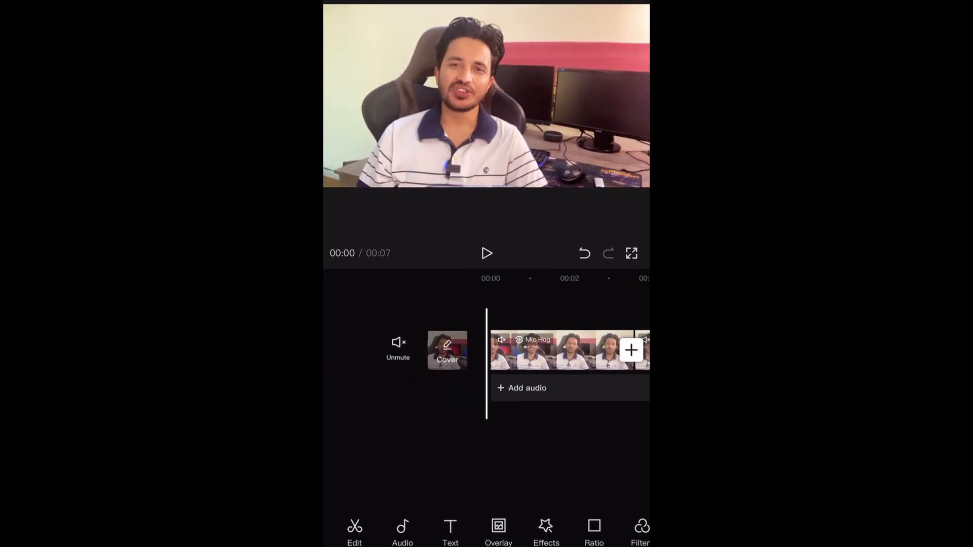
{"action": "left_click", "coordinate": [486, 253]}
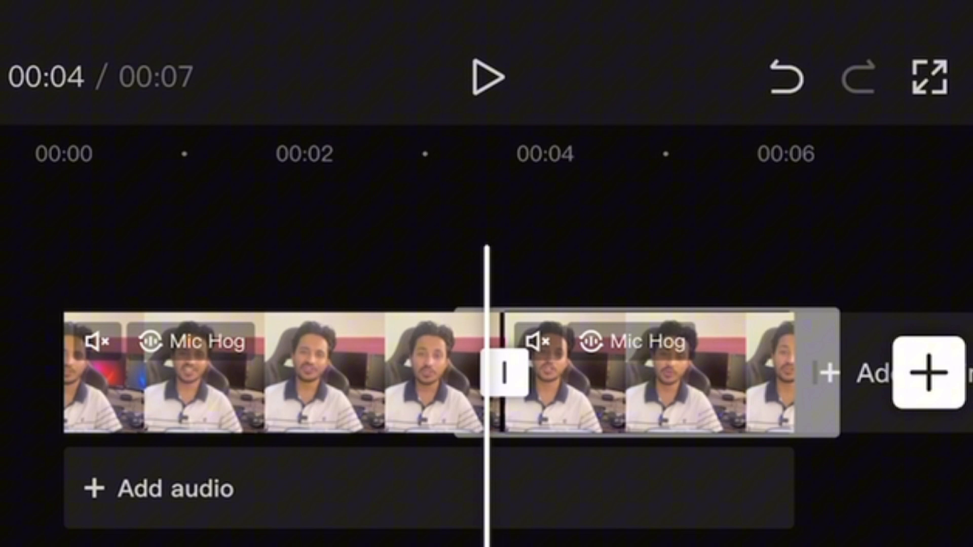
Step: Add a keyframe on the second clip and zoom the preview in toward the speaker's face
{"action": "left_click", "coordinate": [652, 368]}
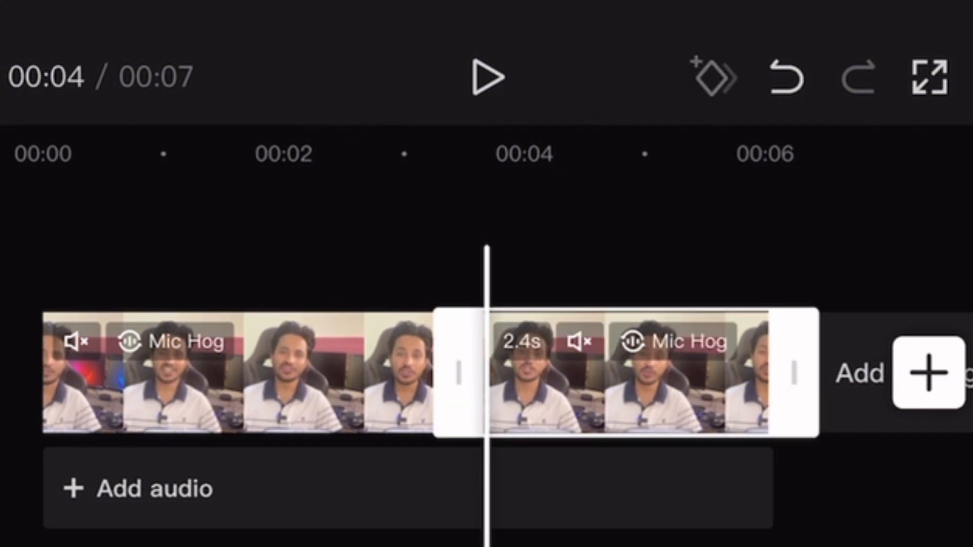
{"action": "left_click", "coordinate": [485, 371]}
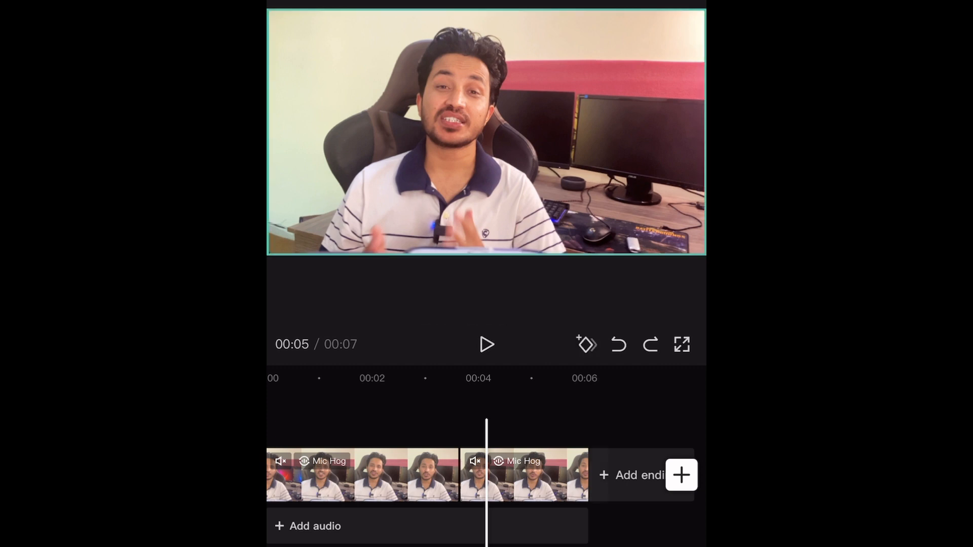
{"action": "left_click", "coordinate": [524, 474]}
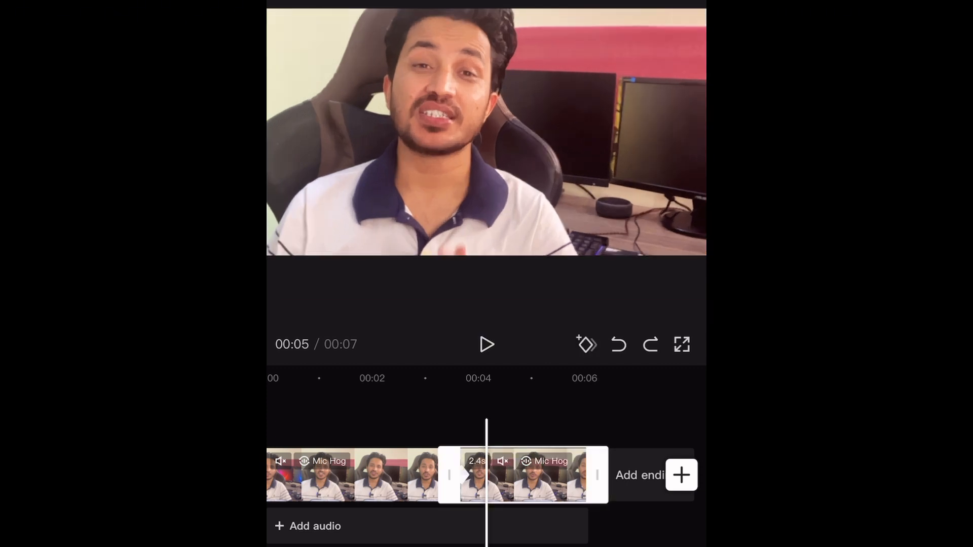
{"action": "left_click", "coordinate": [585, 344]}
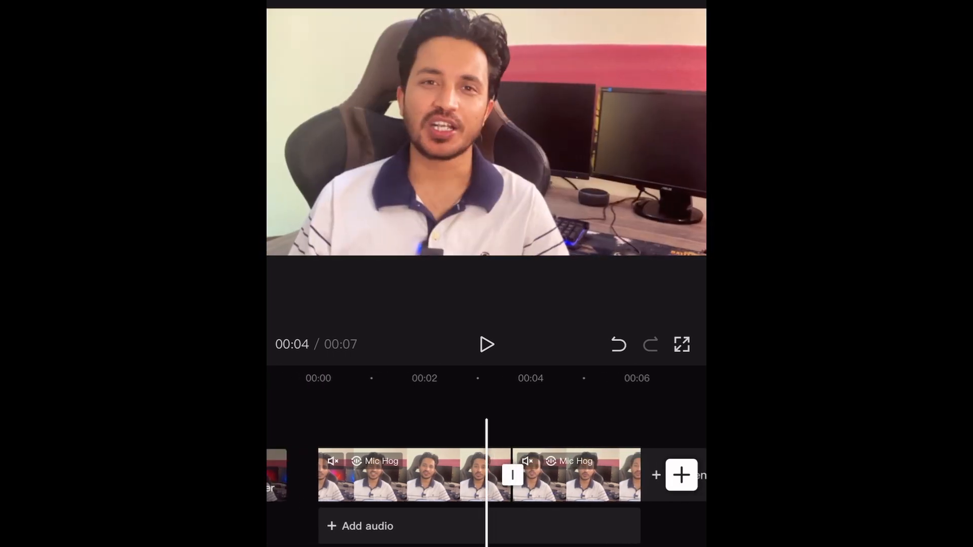
{"action": "left_click", "coordinate": [487, 344]}
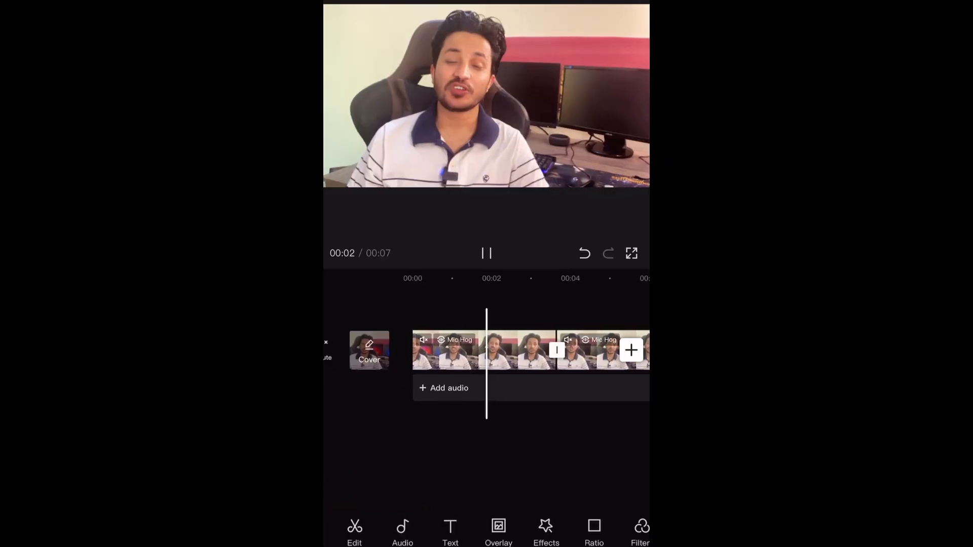
{"action": "left_click", "coordinate": [485, 254]}
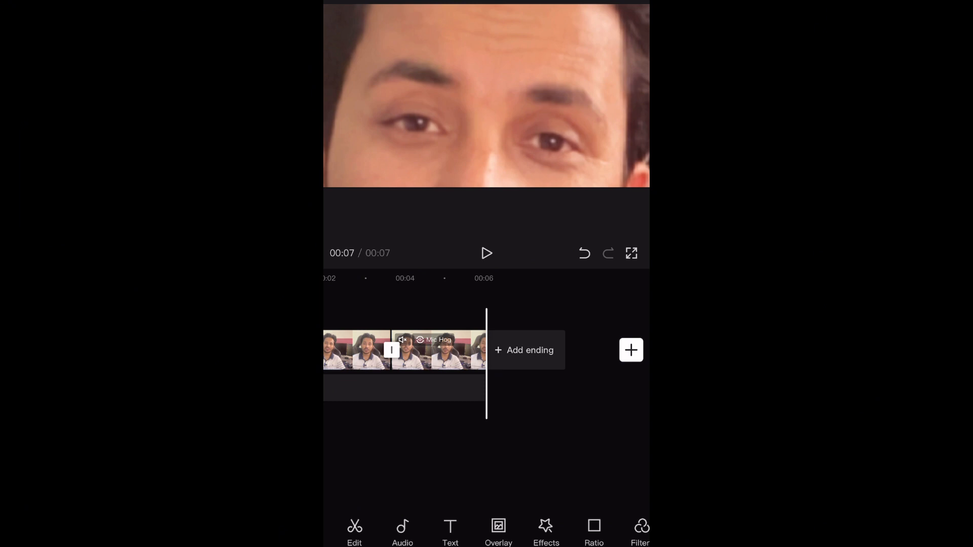
{"action": "left_click", "coordinate": [487, 253]}
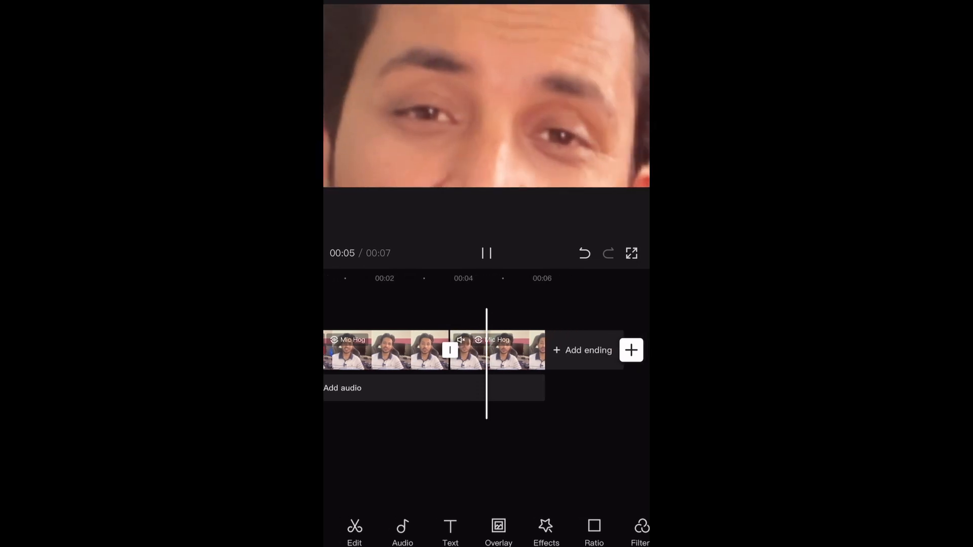
{"action": "left_click", "coordinate": [486, 252]}
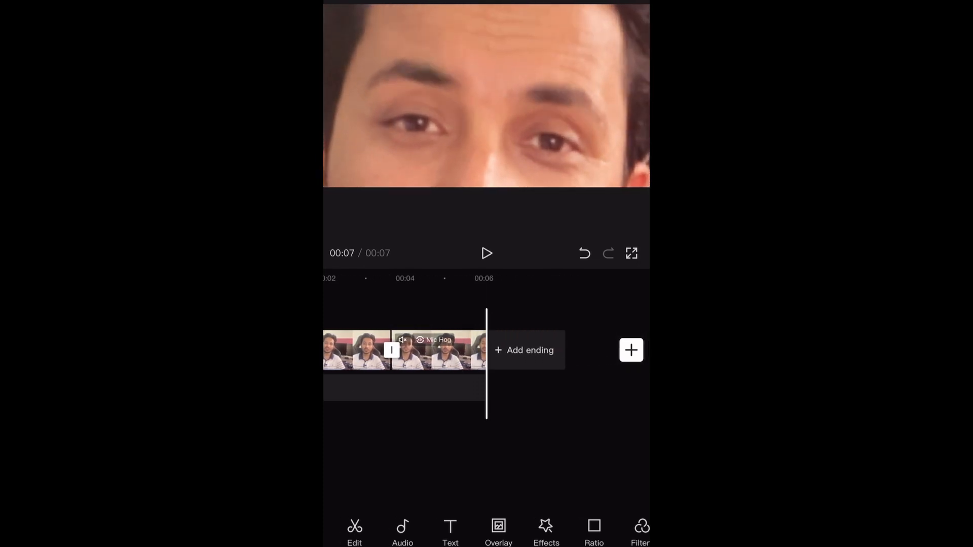